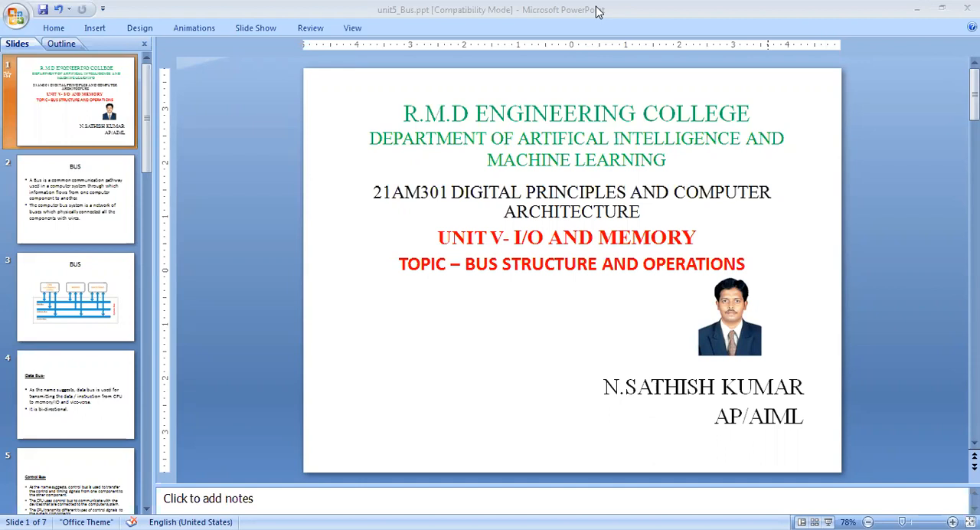
mouse_move(697, 297)
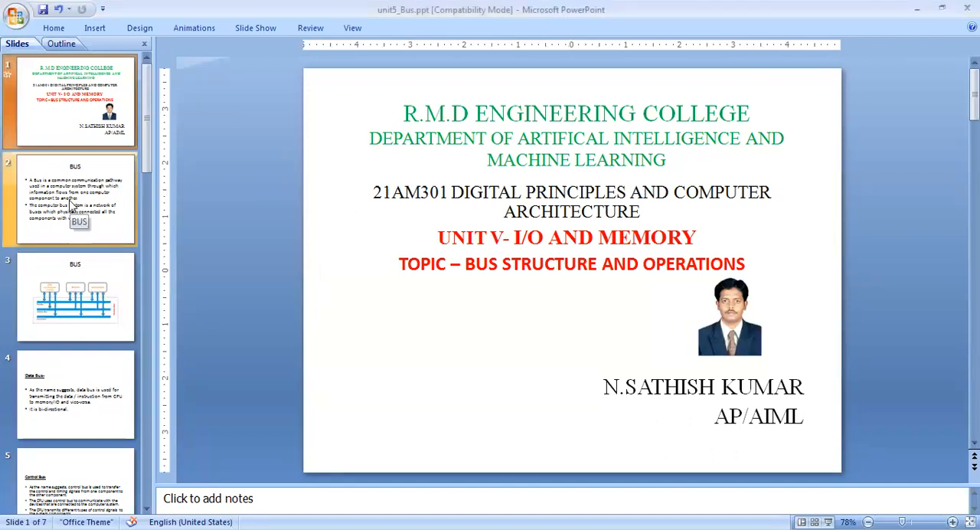
Step: Show slide 2, defining the bus as a common communication pathway
left_click(74, 199)
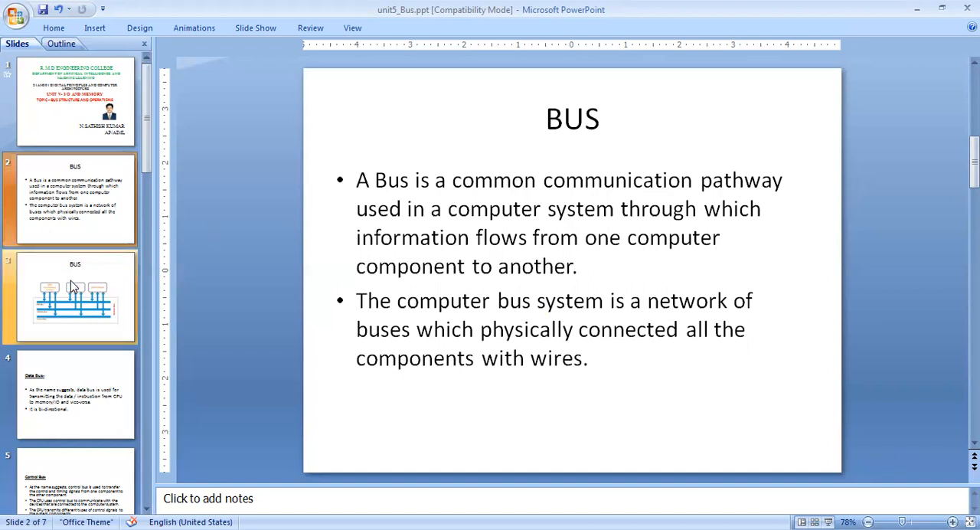
Step: Show slide 3 with the CPU, Memory and I/O bus diagram
left_click(73, 297)
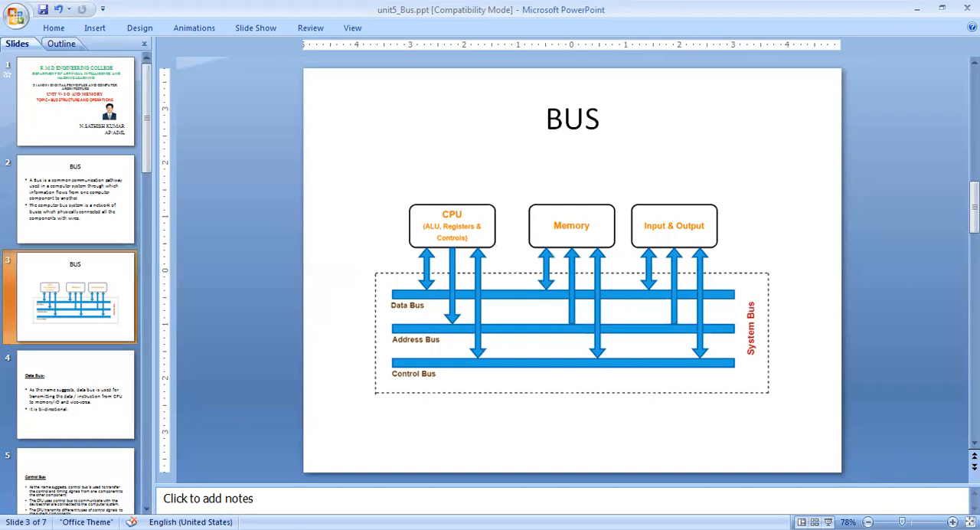
mouse_move(689, 245)
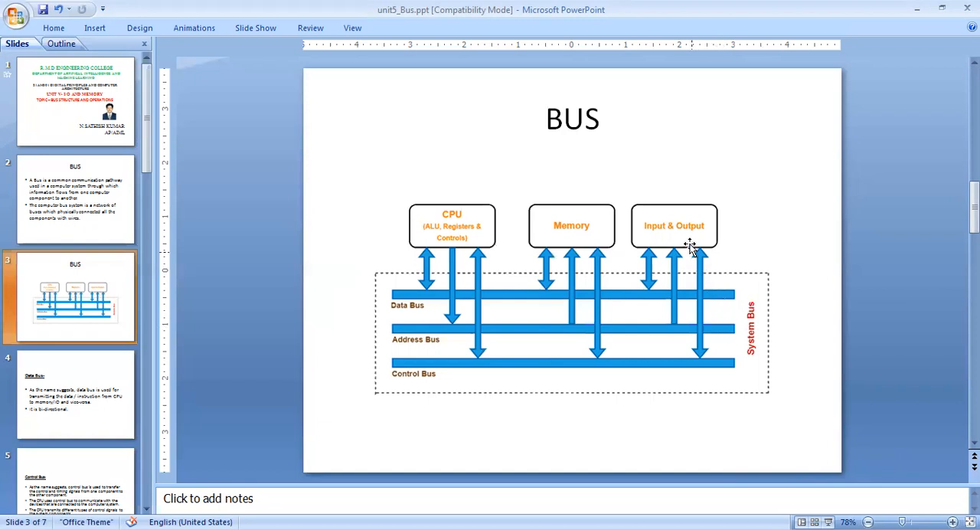
mouse_move(754, 344)
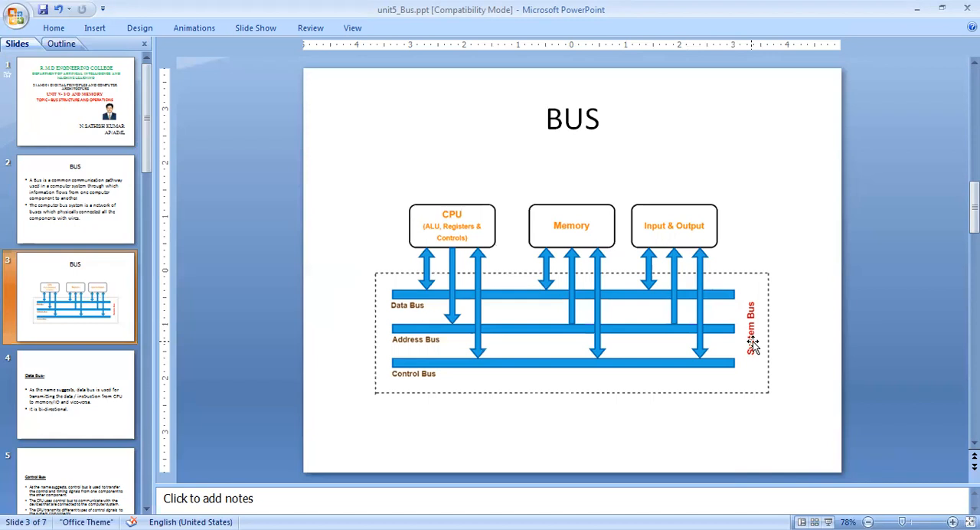
mouse_move(622, 343)
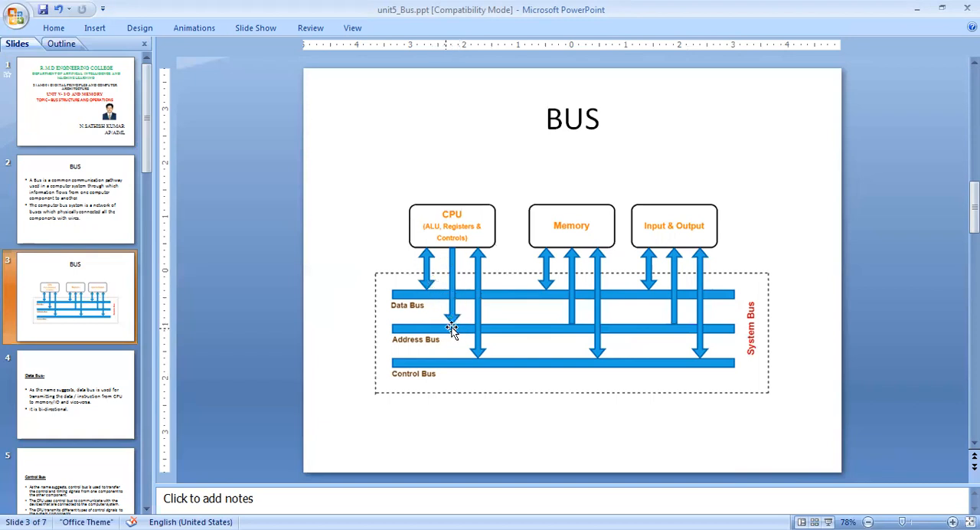
mouse_move(456, 319)
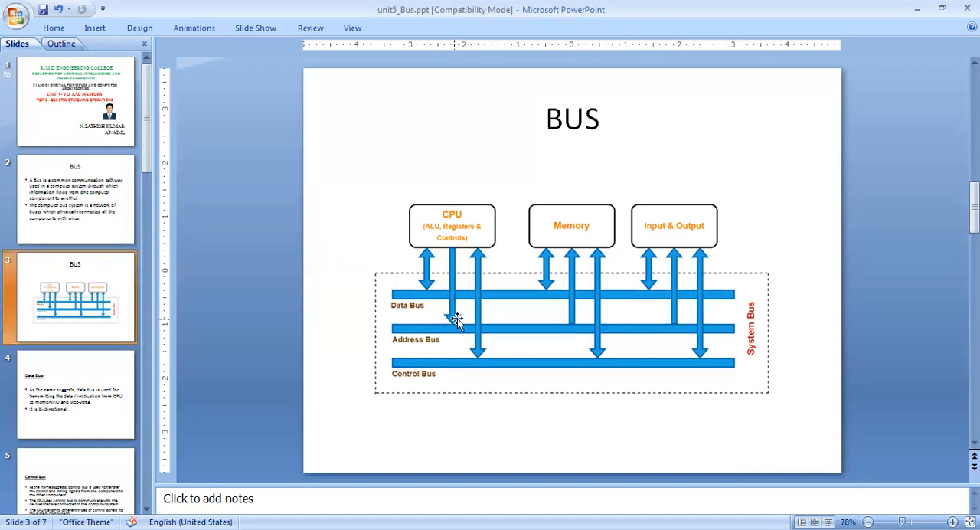
mouse_move(459, 328)
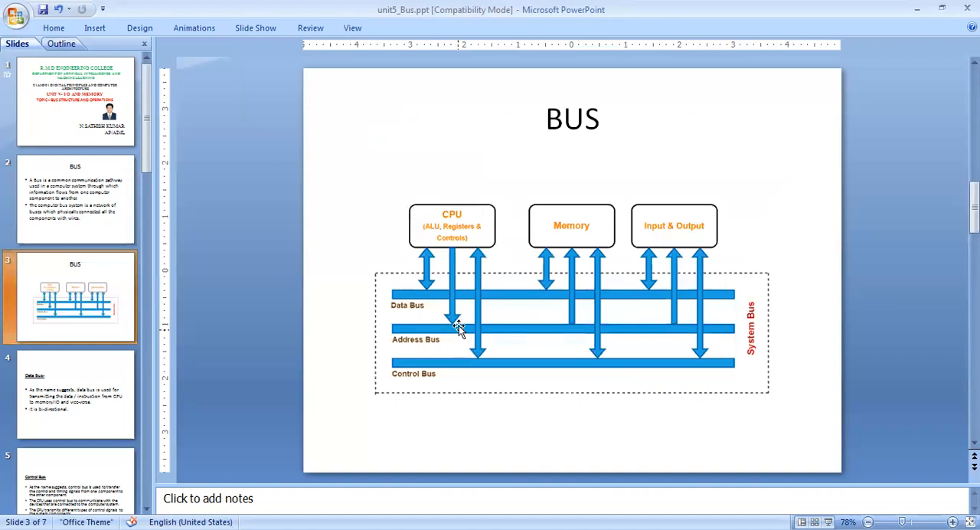
mouse_move(442, 299)
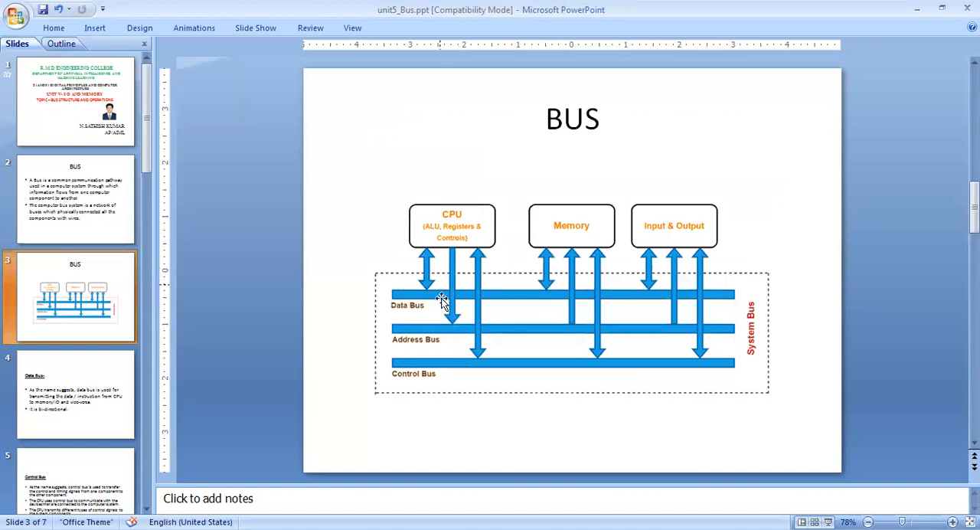
left_click(74, 395)
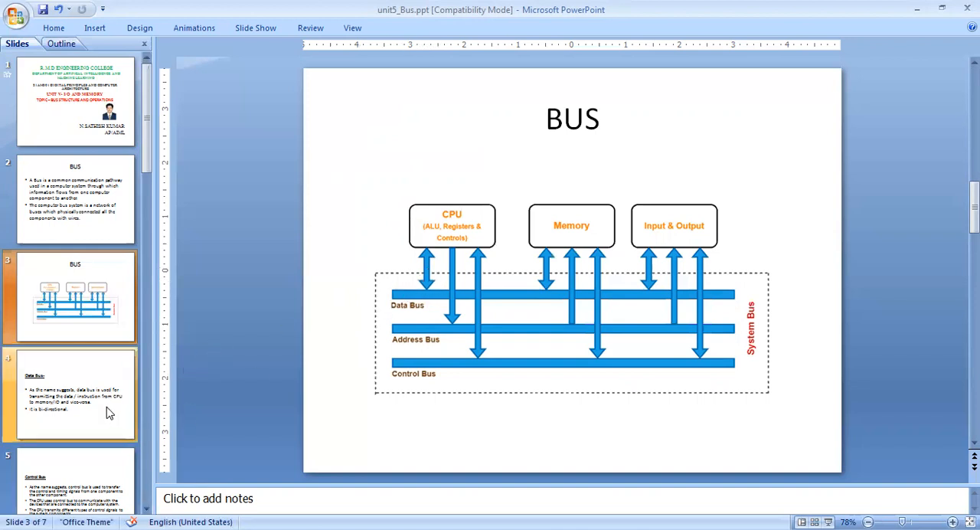
mouse_move(110, 412)
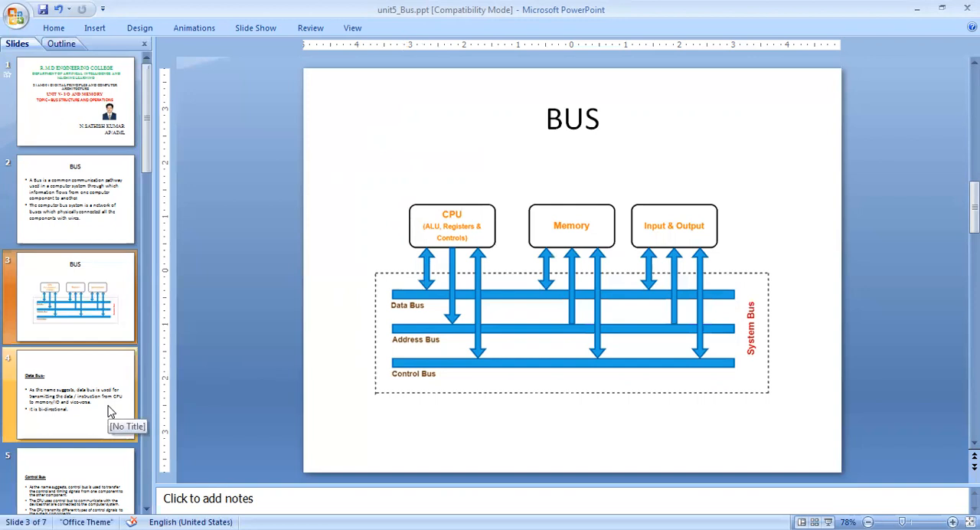
Step: Show slide 4 on the bi-directional Data Bus
left_click(69, 395)
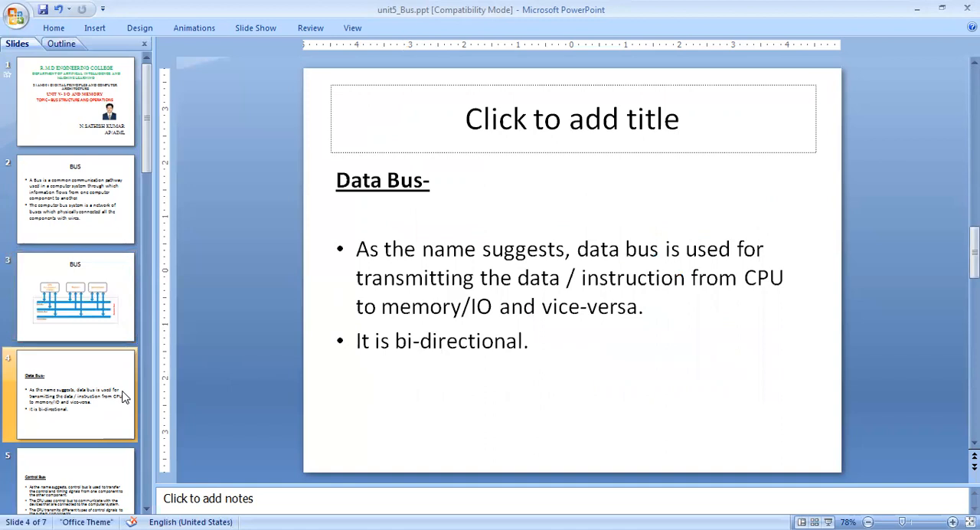
mouse_move(121, 412)
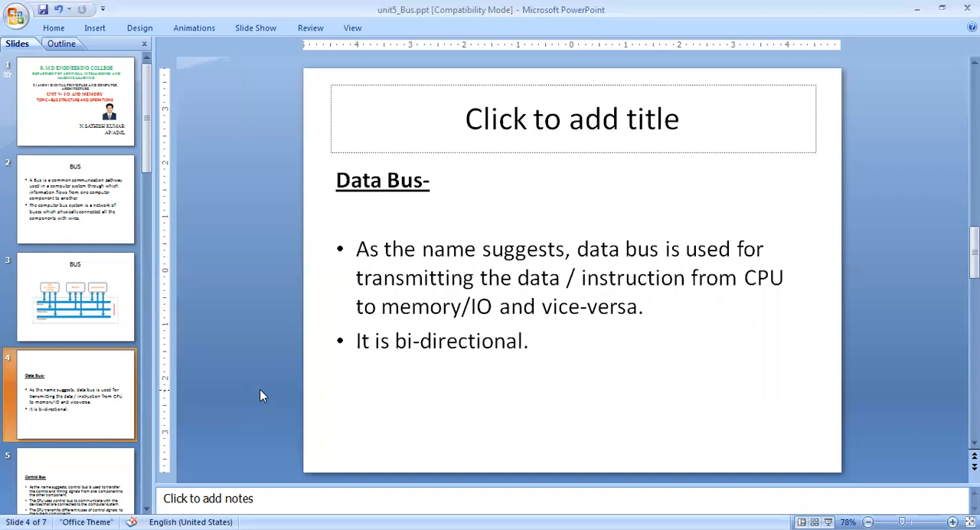
mouse_move(264, 396)
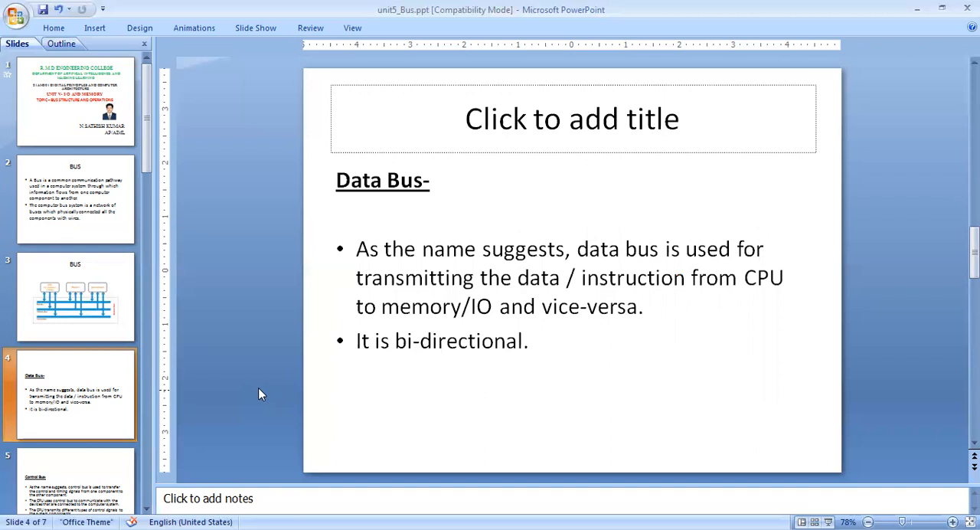
mouse_move(258, 390)
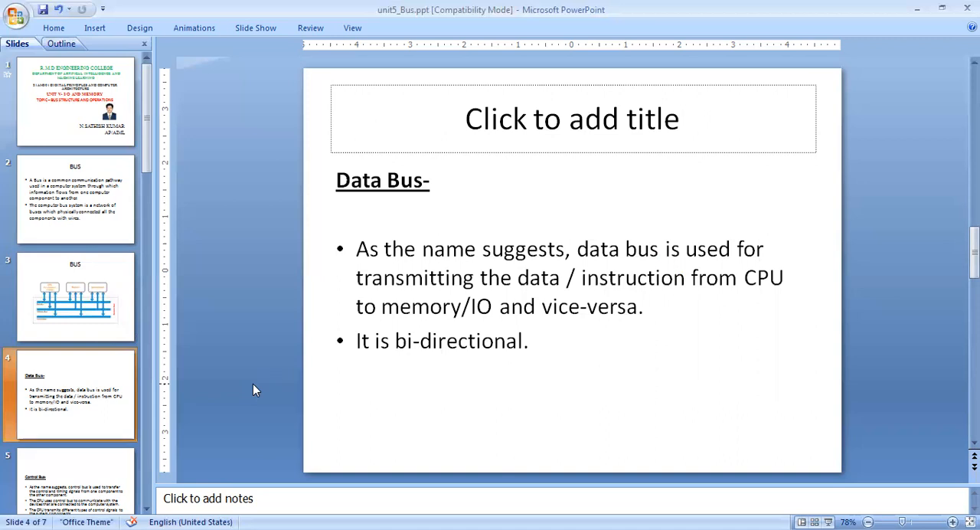
mouse_move(246, 393)
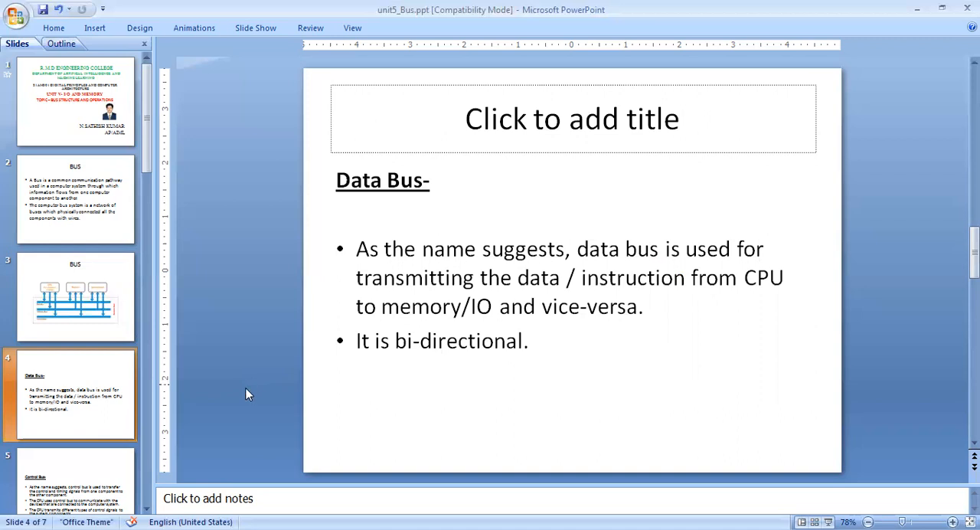
Step: Advance through the deck to slide 6, the uni-directional Address Bus
left_click(73, 478)
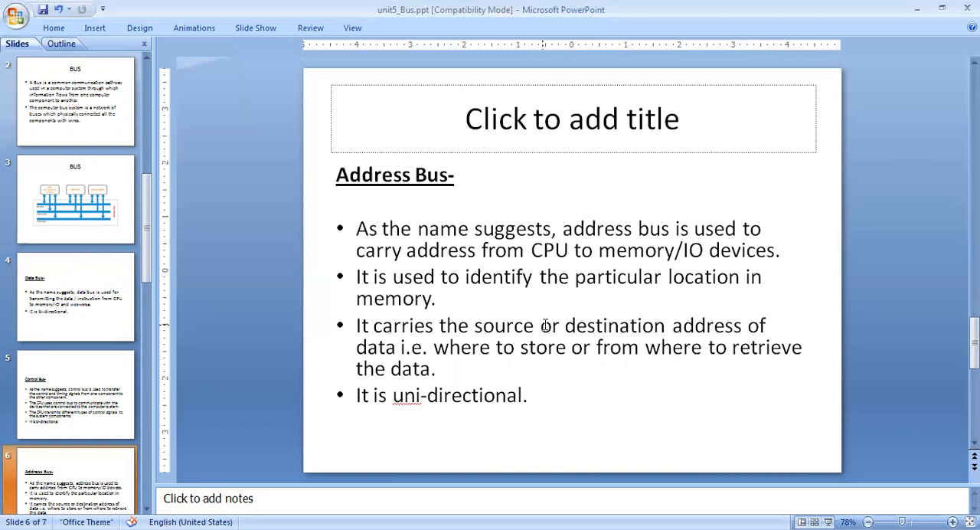
mouse_move(570, 233)
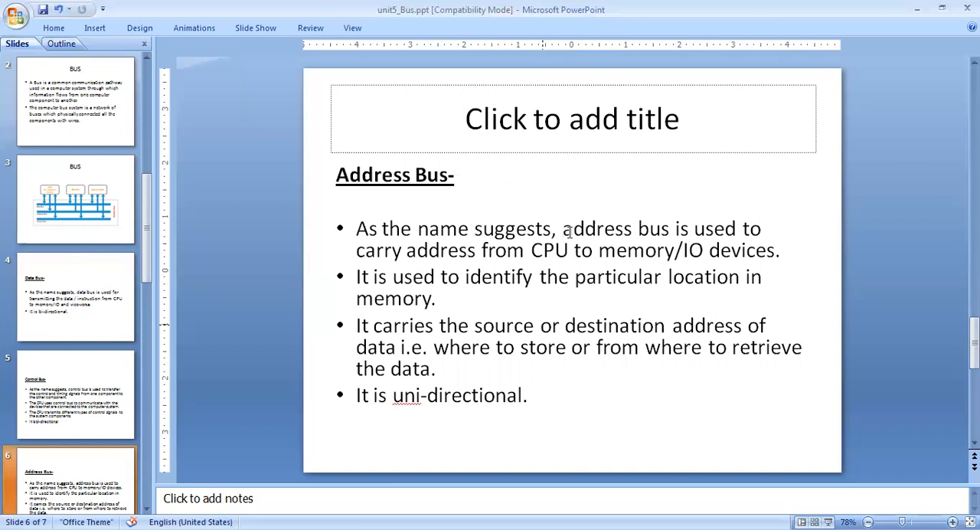
scroll("down", 3)
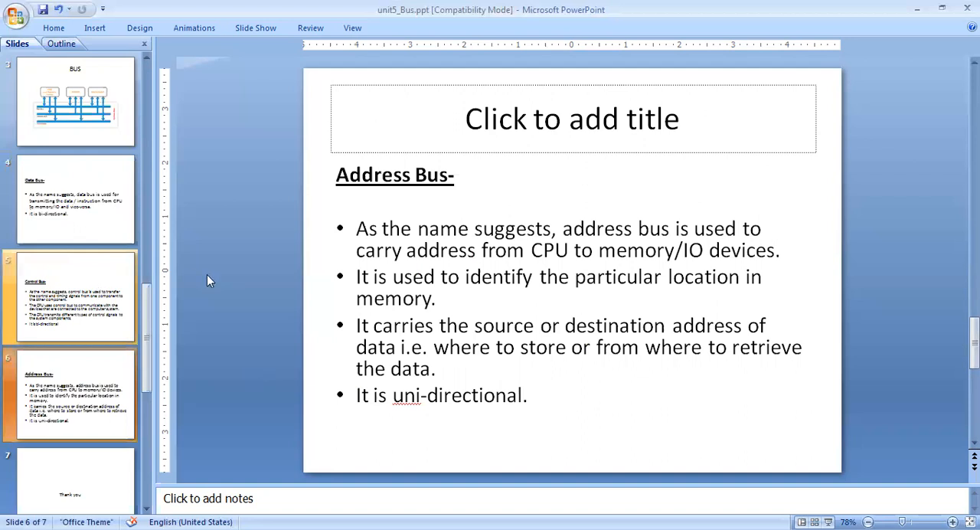
Step: Return to slide 3, the bus structure diagram
left_click(75, 101)
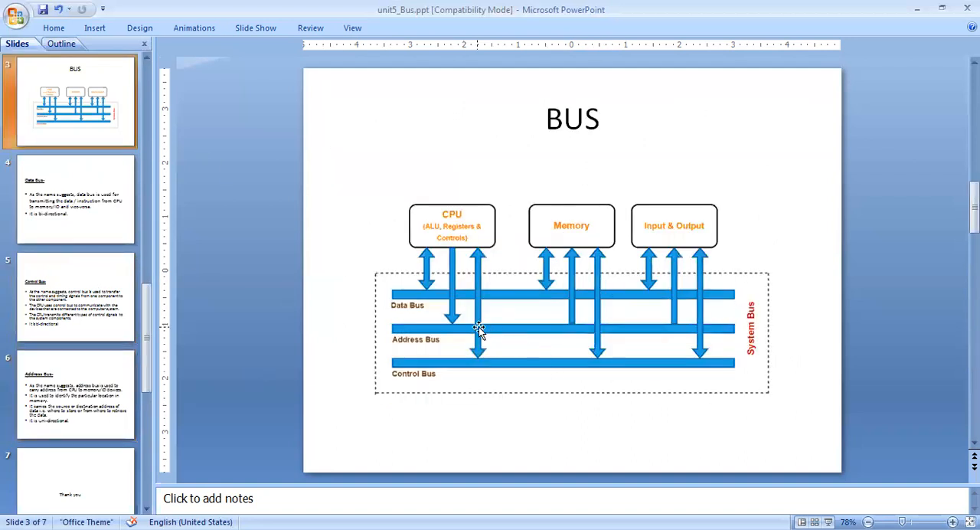
mouse_move(487, 340)
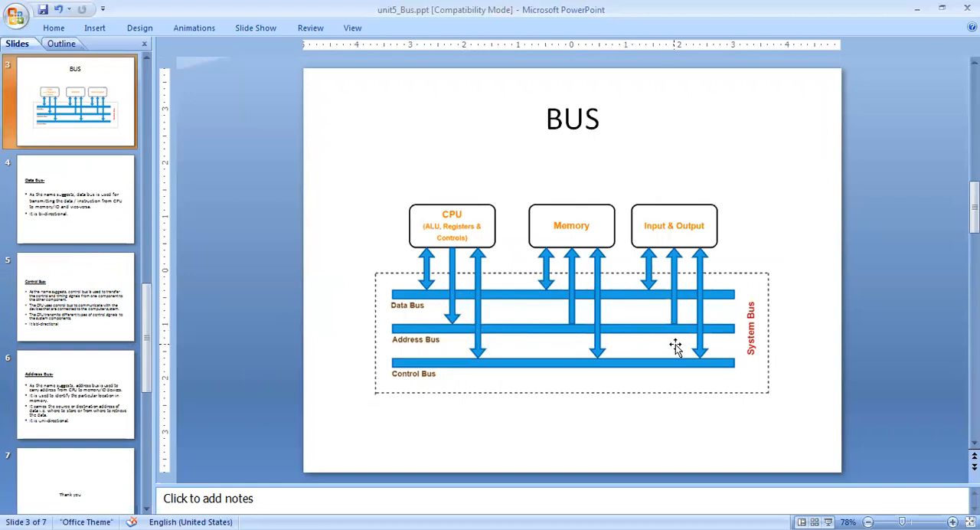
mouse_move(472, 356)
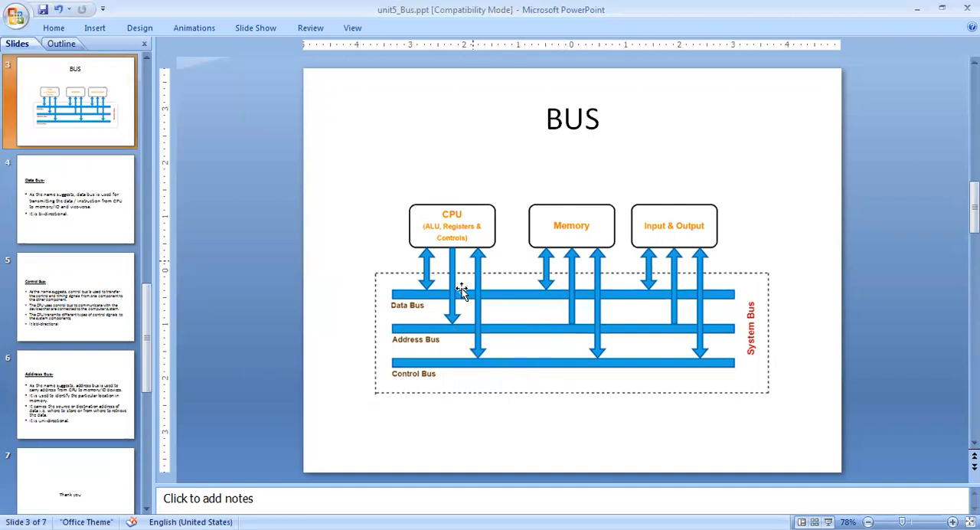
mouse_move(467, 233)
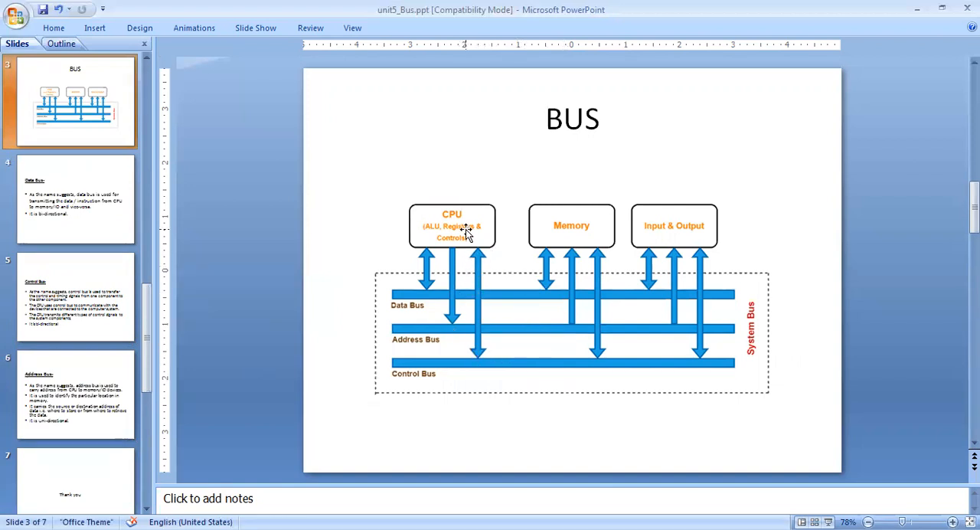